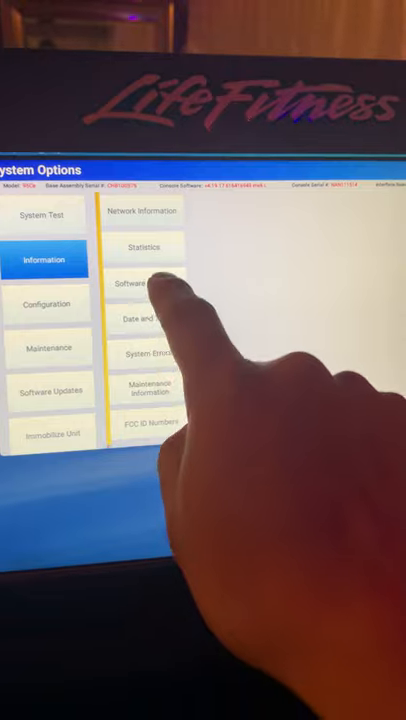
Show the Configuration submenu in System Options.
click(48, 293)
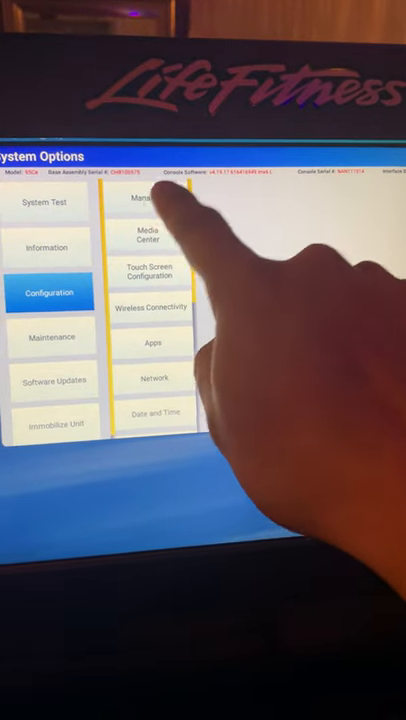
click(140, 227)
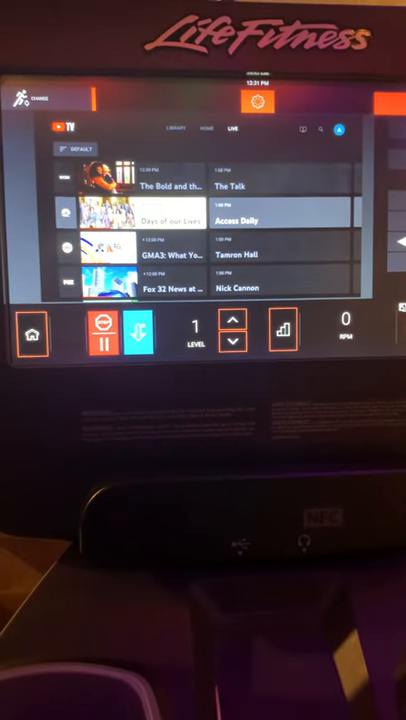
Scroll the YouTube TV live guide to see more channels.
scroll(down, 3)
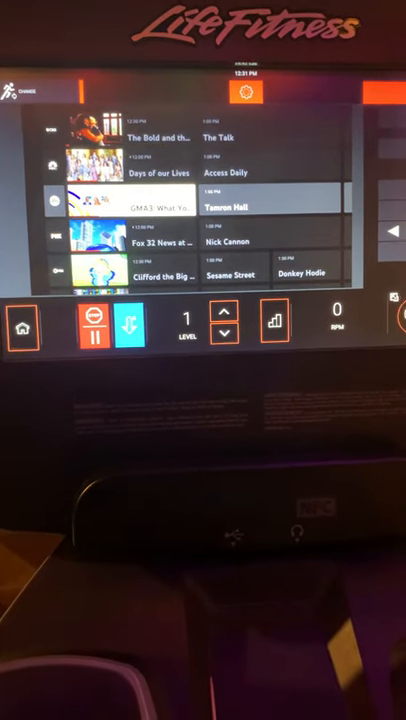